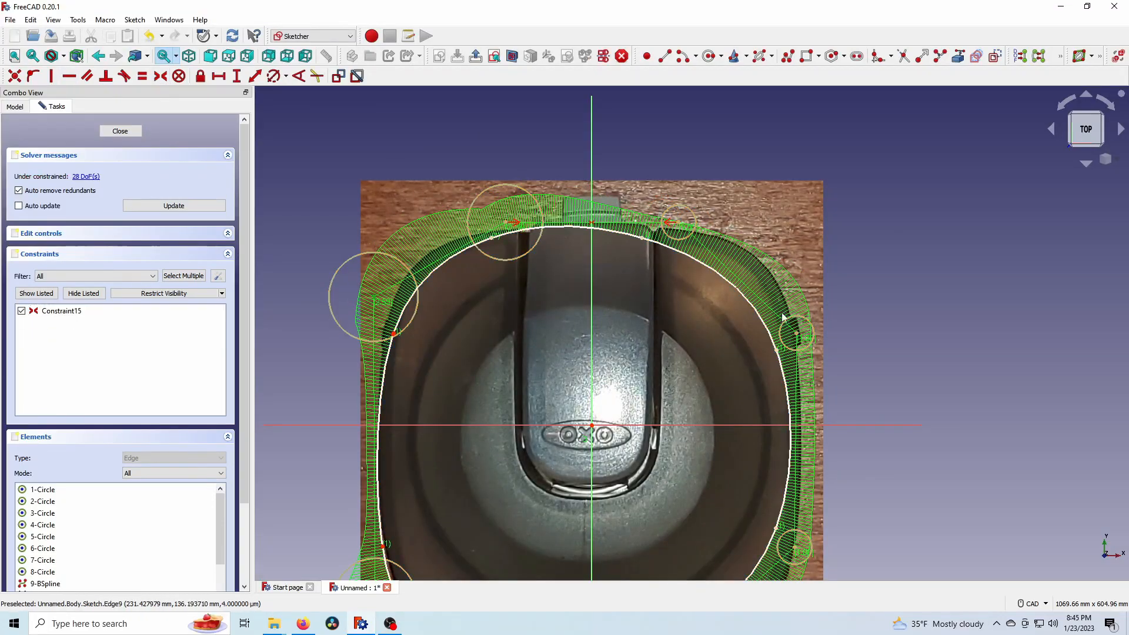
# - Make the B-spline control-point circles equal and toggle the control polygon display
pyautogui.click(141, 75)
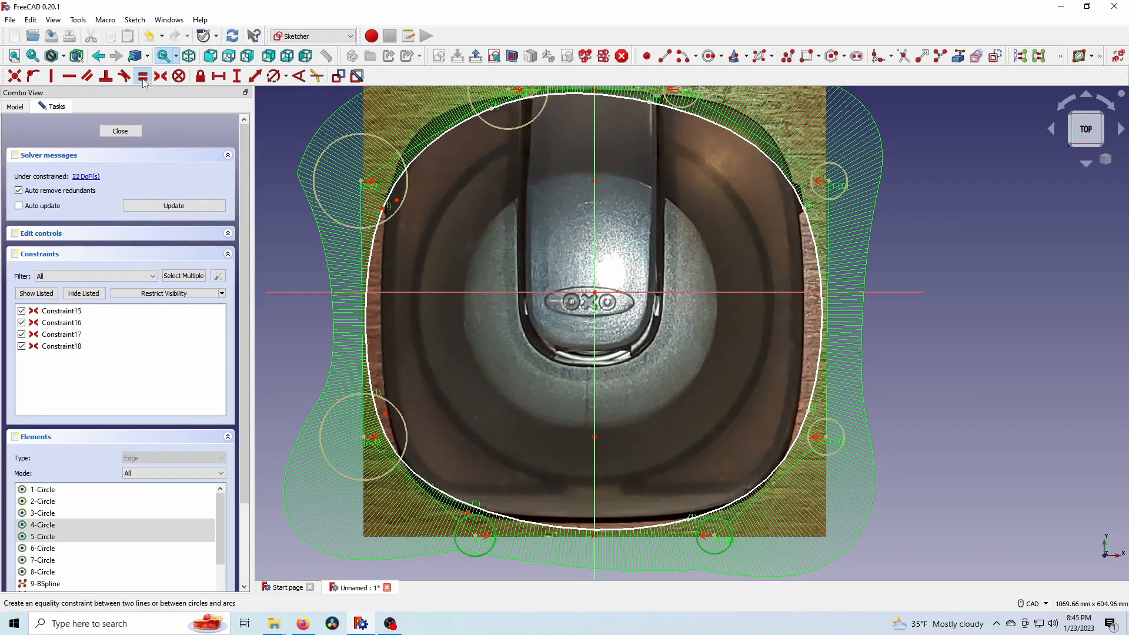
pyautogui.click(1093, 55)
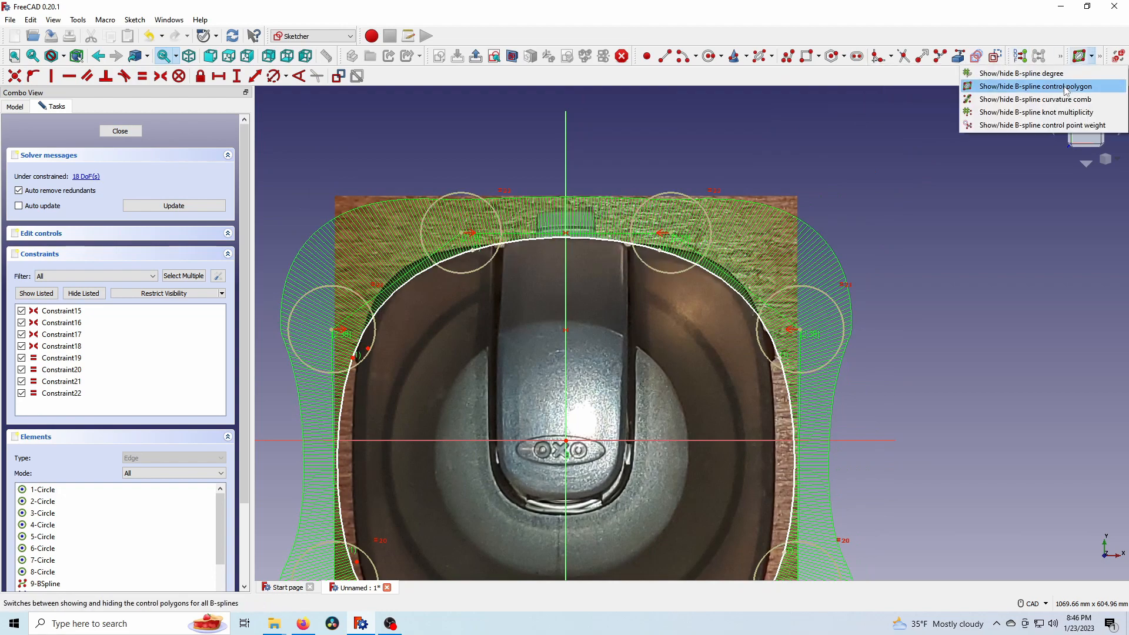
pyautogui.click(1037, 85)
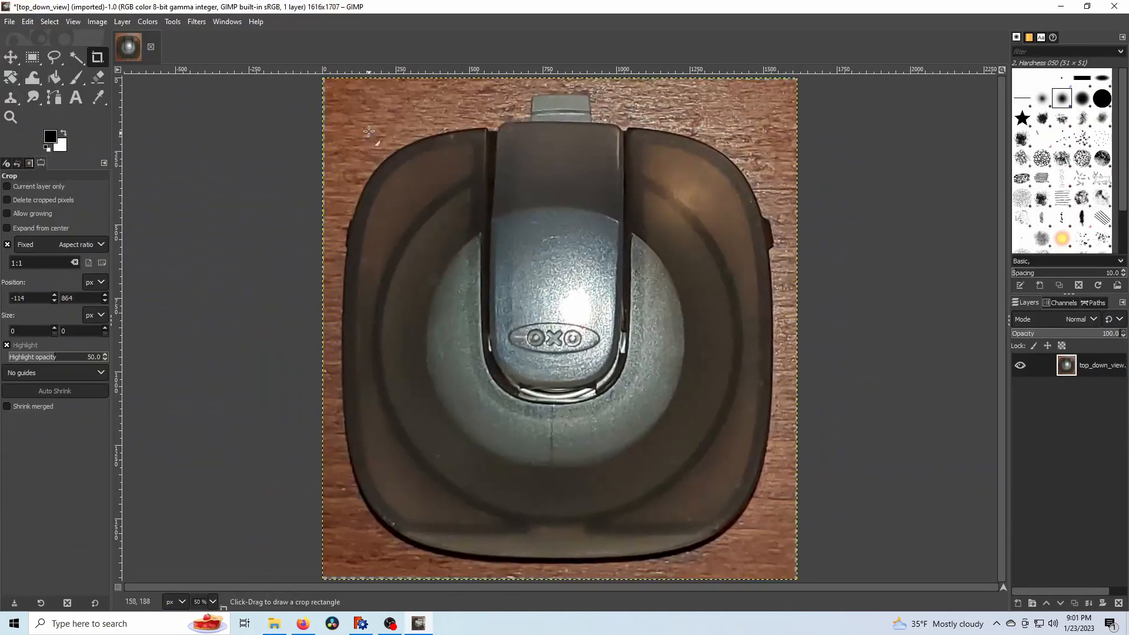
# - Drag a 1:1 square crop around the sink basket photo
pyautogui.moveTo(349, 134); pyautogui.dragTo(770, 554)
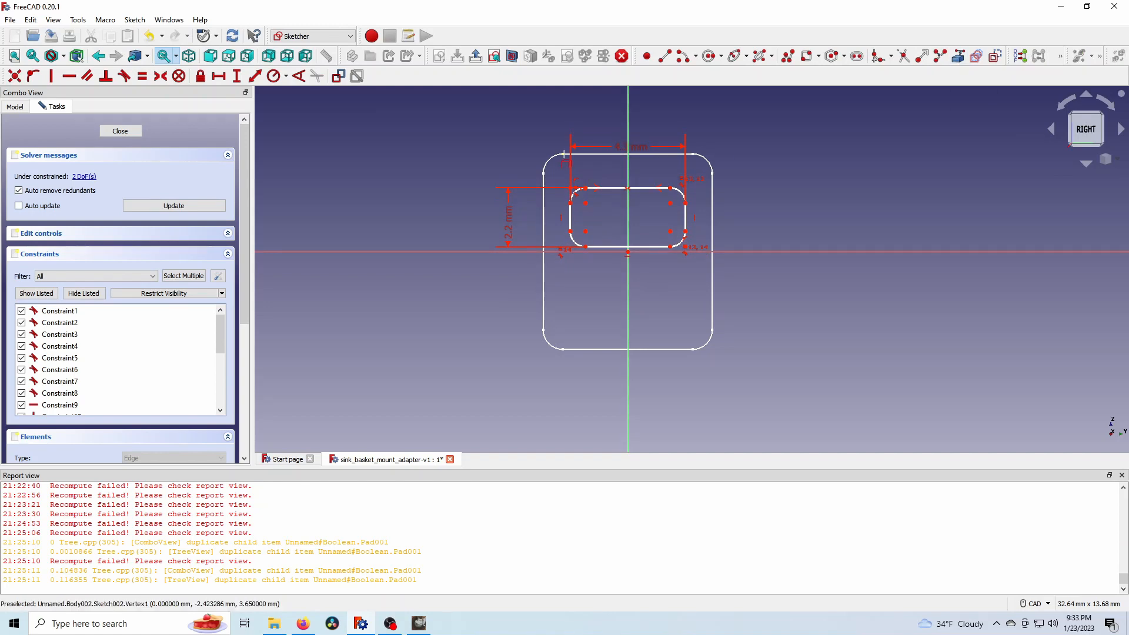
# - Close the tab sketch and pad it to a 2 mm solid block
pyautogui.click(120, 130)
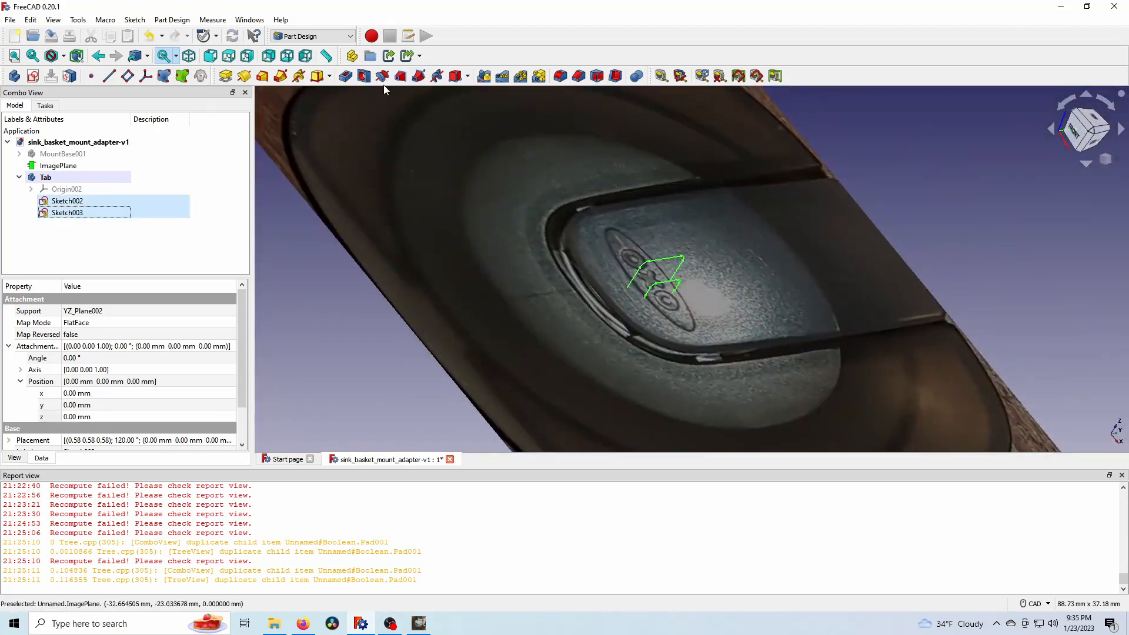
pyautogui.click(344, 76)
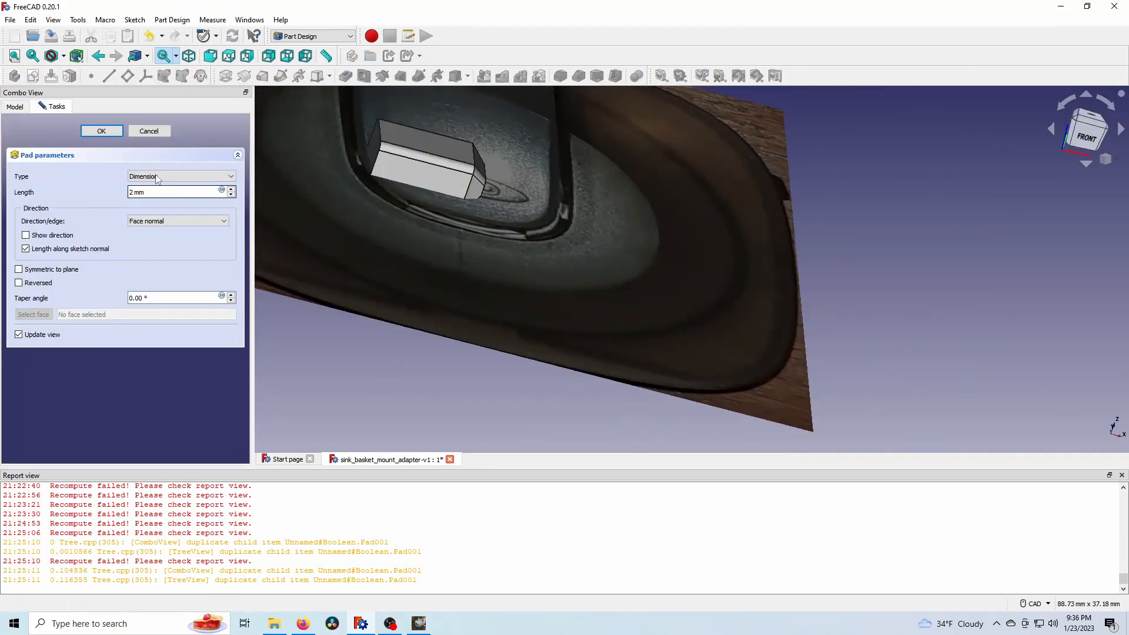
pyautogui.click(101, 131)
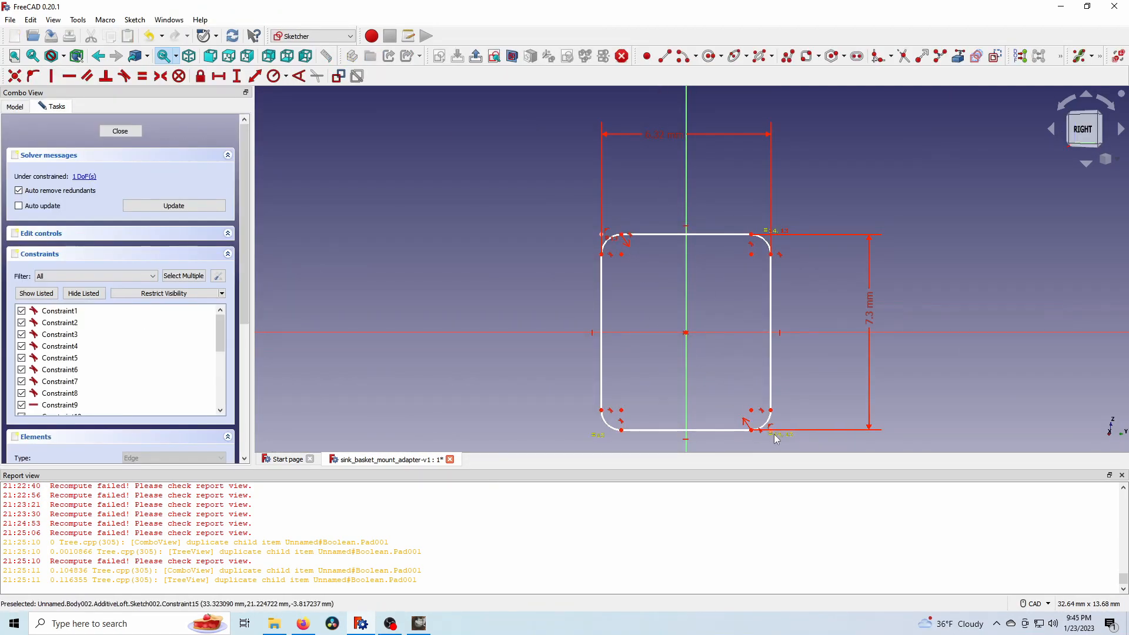
# - Constrain the lower right rounded corner of the tab profile
pyautogui.click(120, 130)
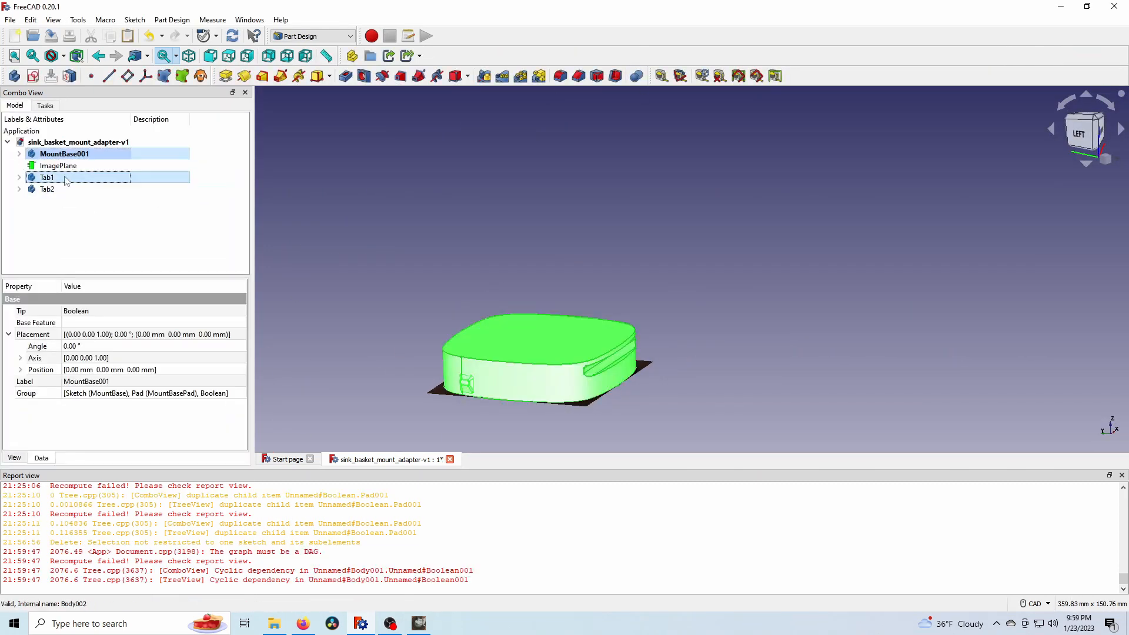
# - Reopen and close the mount base sketch, then fillet Edge9
pyautogui.doubleClick(47, 177)
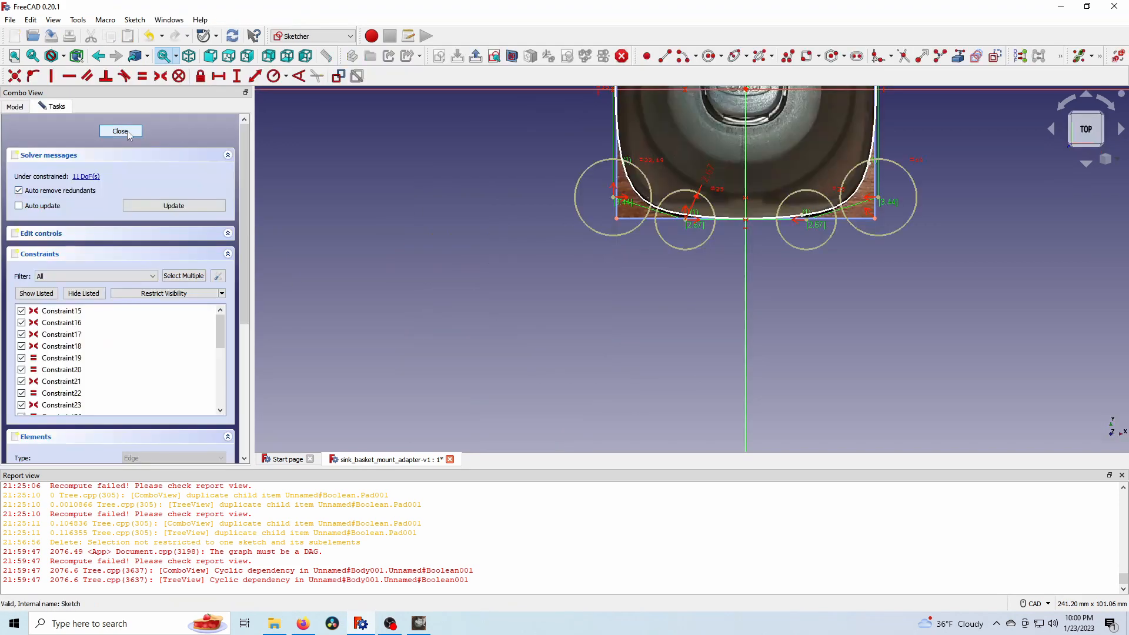
pyautogui.click(120, 131)
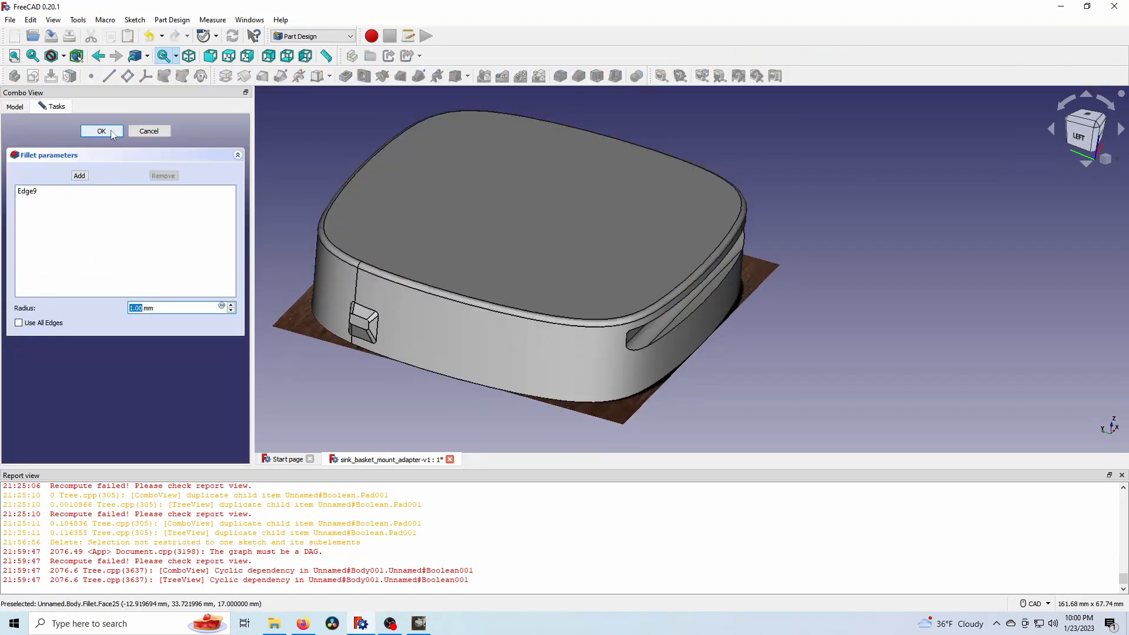
pyautogui.click(101, 131)
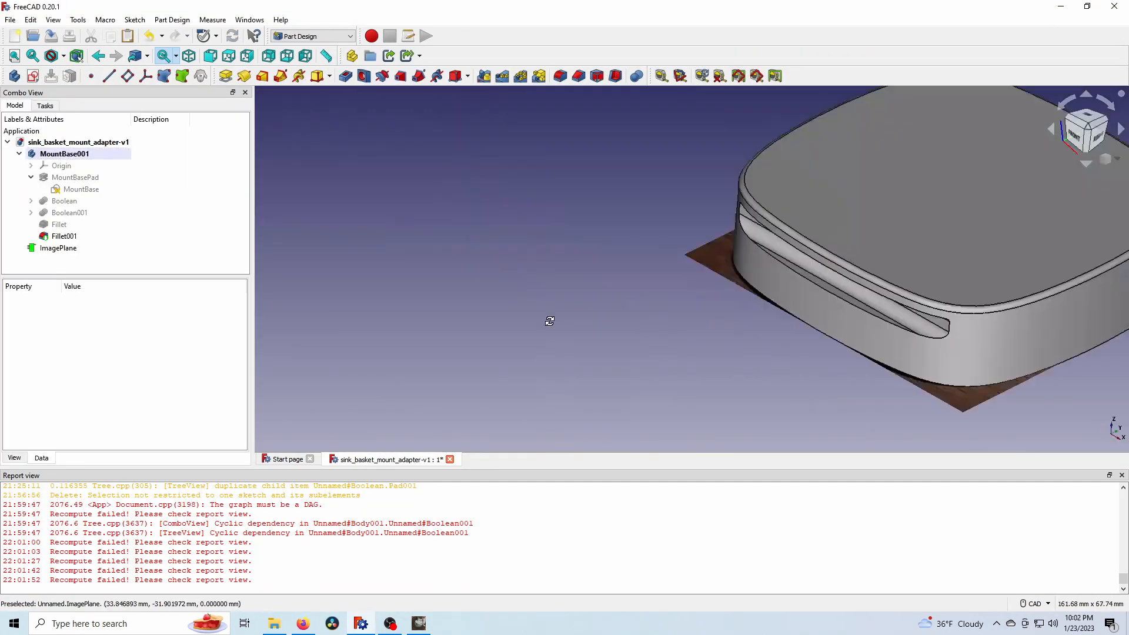
pyautogui.click(559, 76)
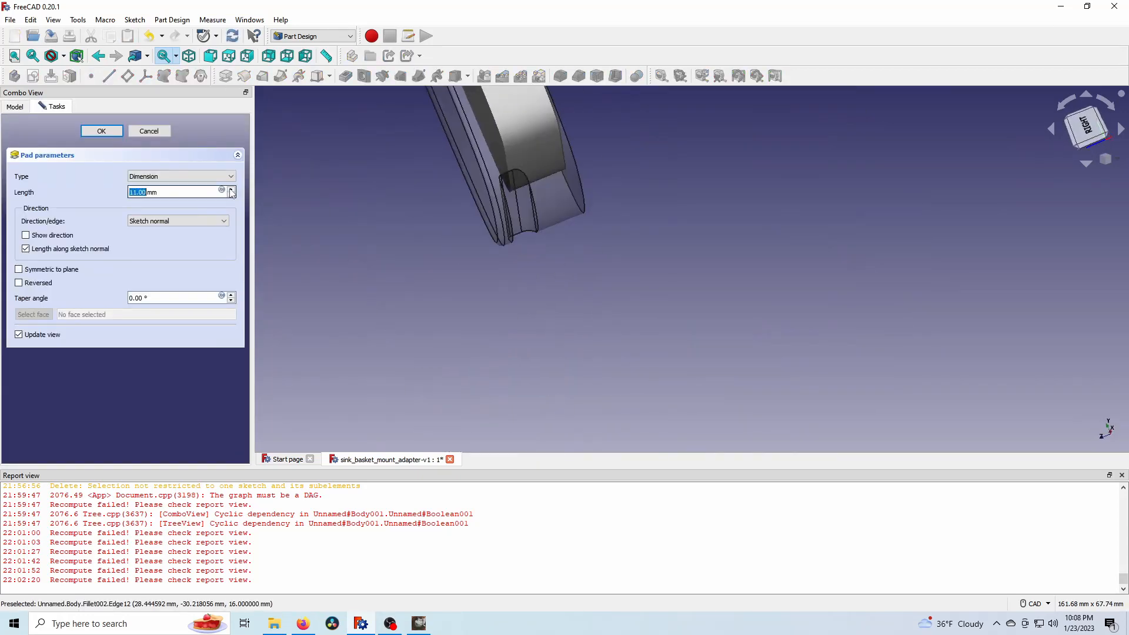
# - Adjust the clip arm pad length with the spin box arrows
pyautogui.click(102, 131)
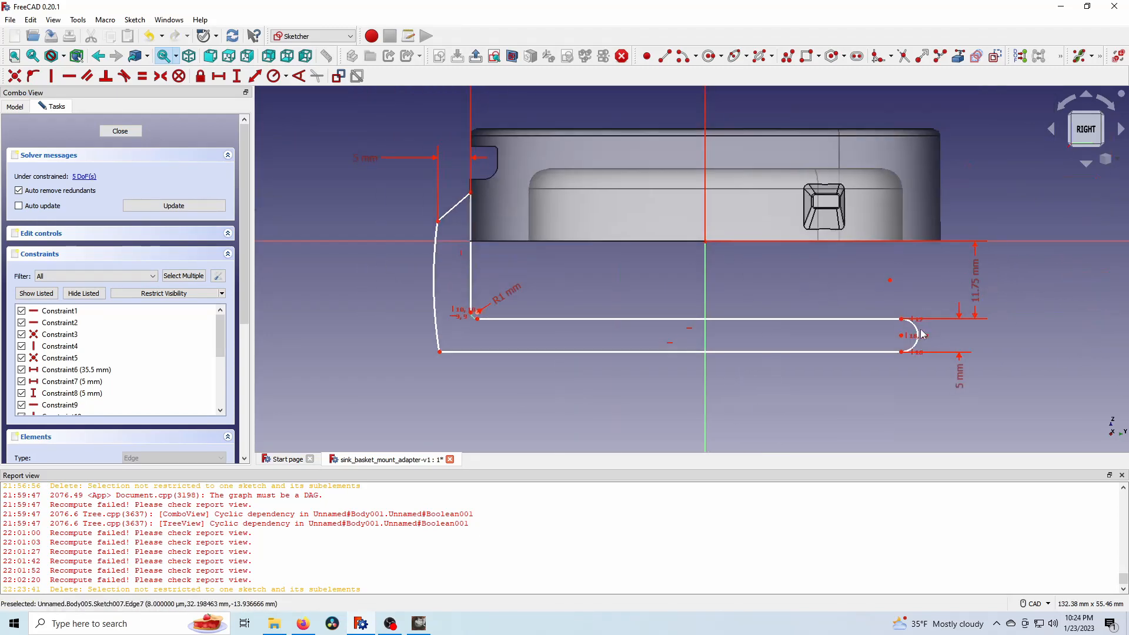
# - Constrain the hook's rounded end arc and its end point
pyautogui.click(119, 130)
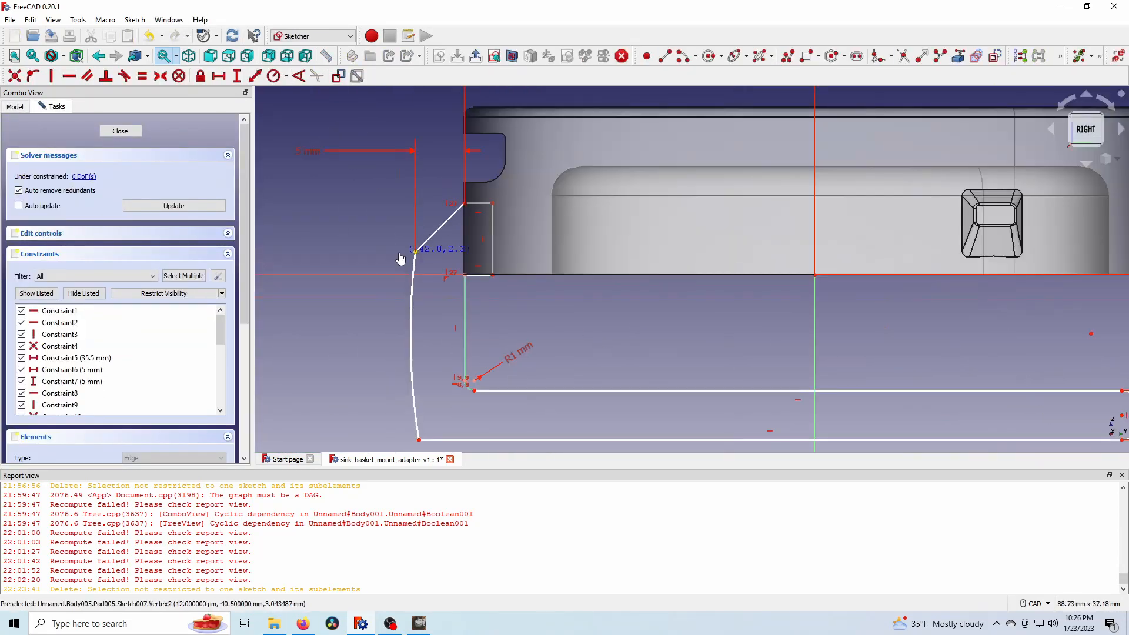
pyautogui.click(119, 131)
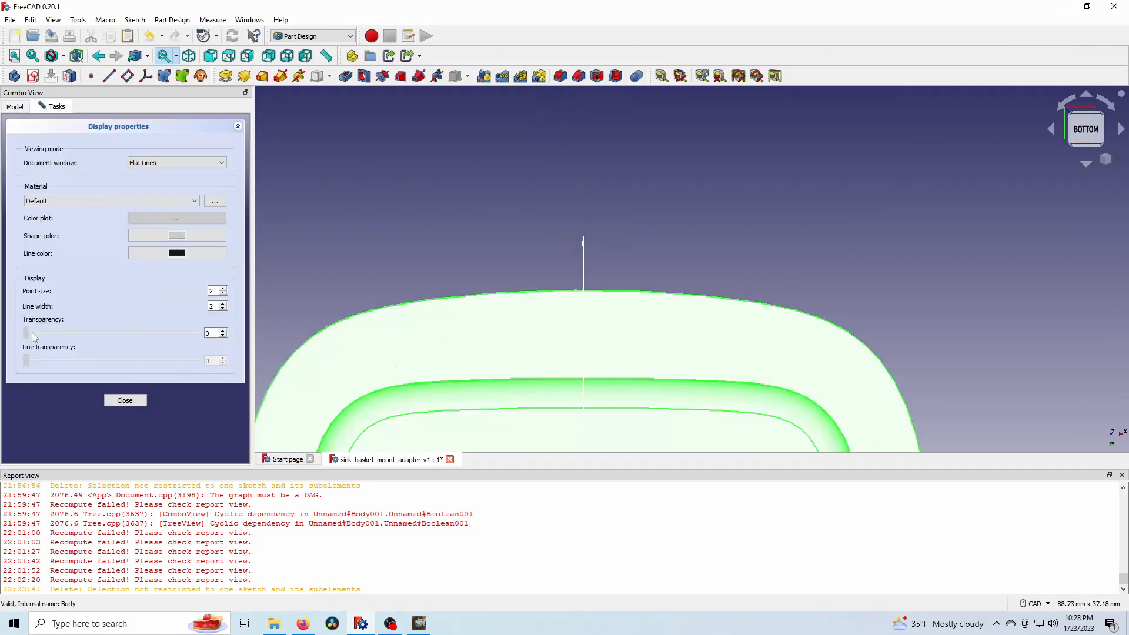
# - Adjust body transparency, constrain the sketch line, and fillet Edge26 and Edge18 at 1 mm
pyautogui.click(125, 400)
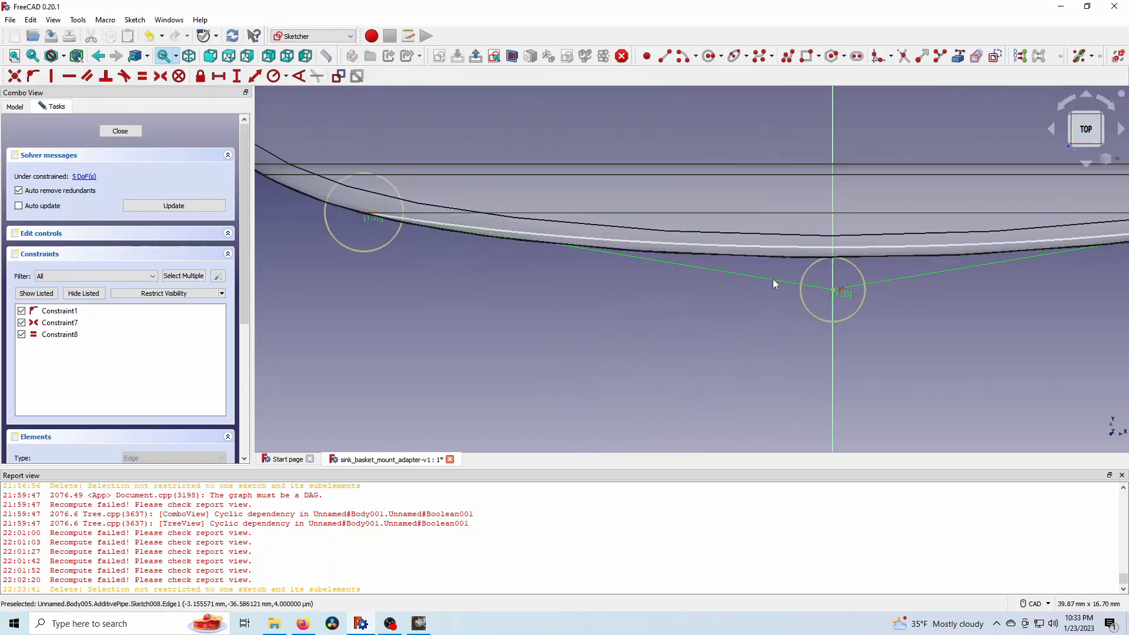
pyautogui.click(119, 131)
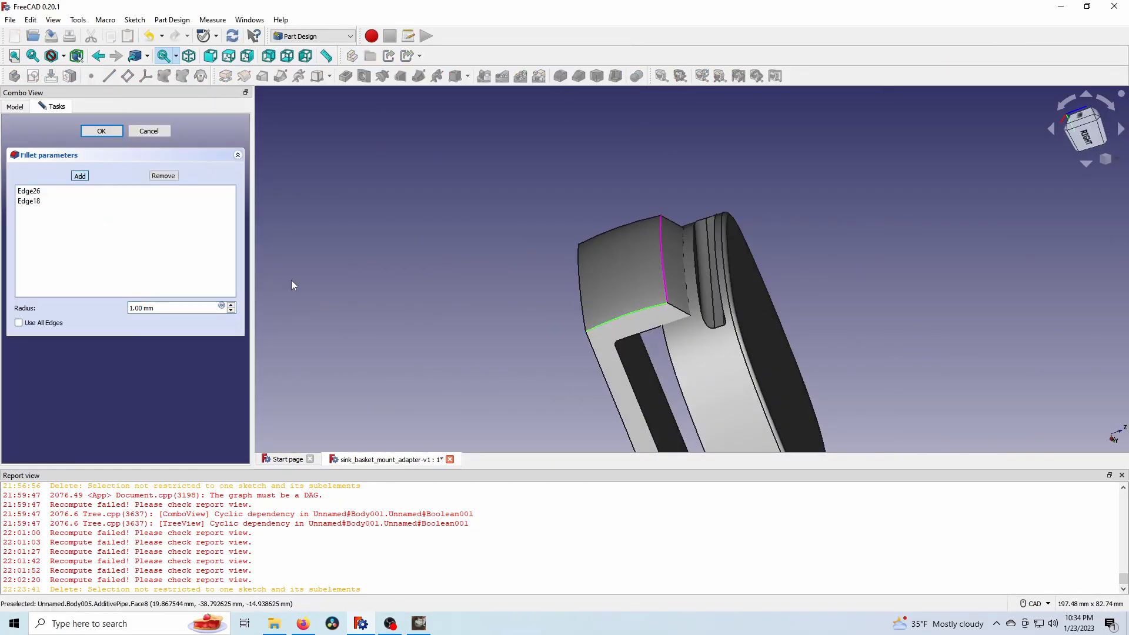
pyautogui.click(163, 175)
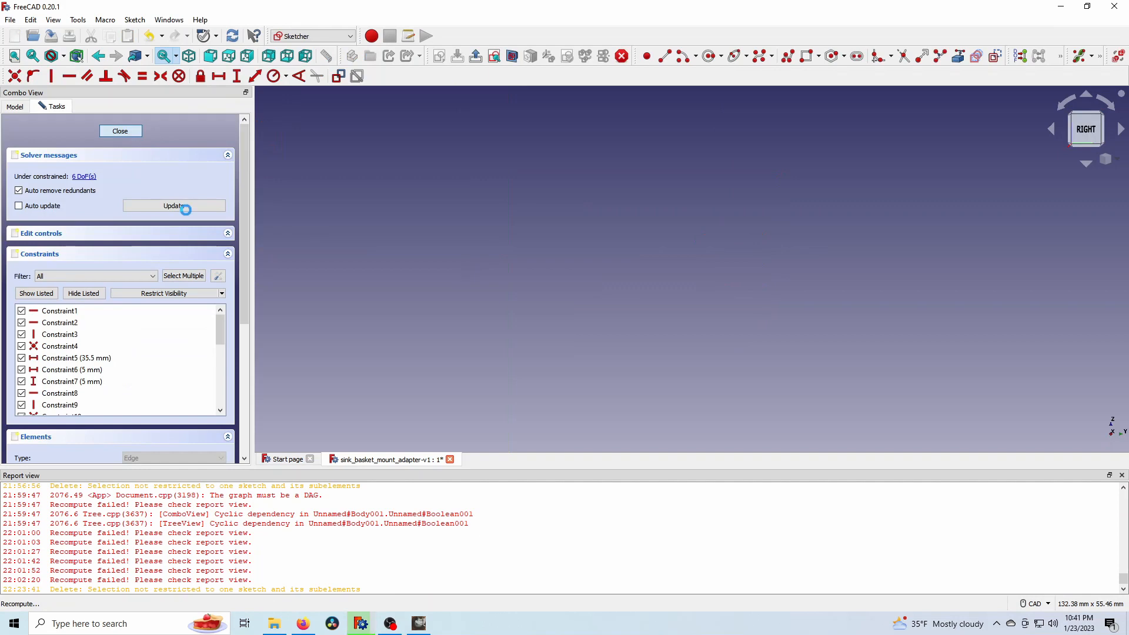
# - Recompute the sketch and save MountBase001 as an STL mesh
pyautogui.click(120, 131)
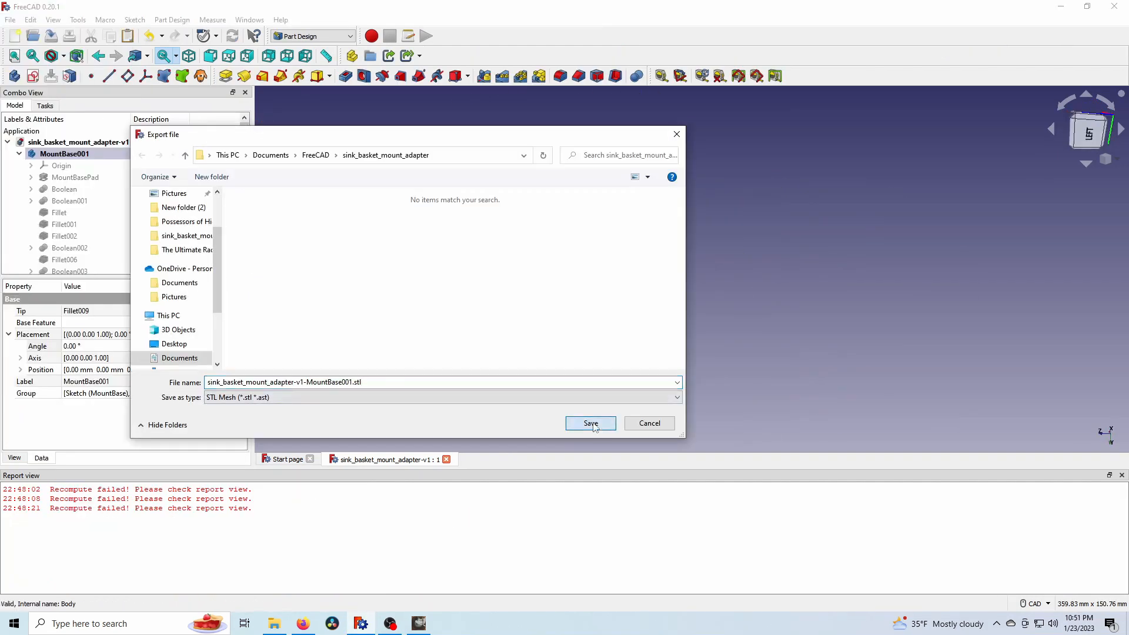
pyautogui.click(589, 422)
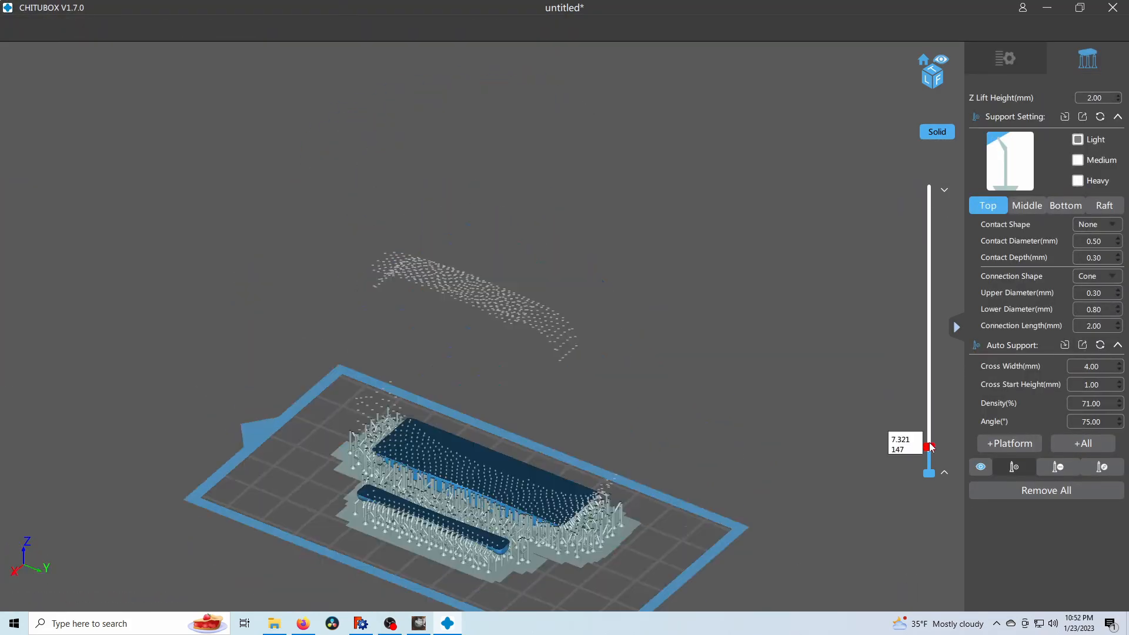
# - Slice the supported adapter and preview the layer at 26.972 mm
pyautogui.click(1056, 395)
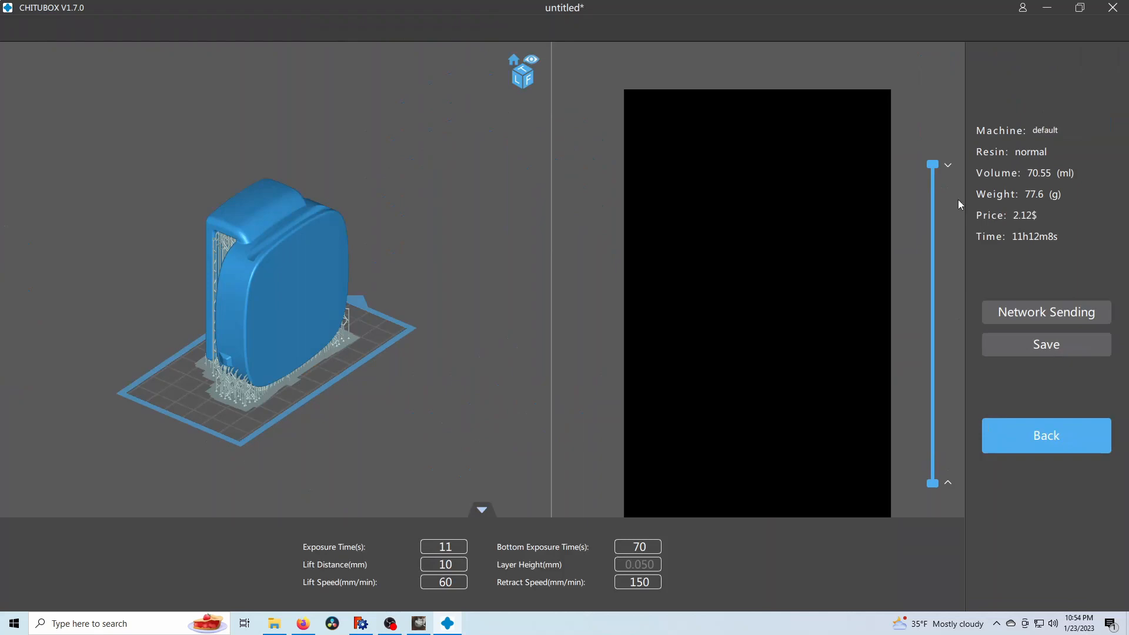
pyautogui.moveTo(931, 164); pyautogui.dragTo(931, 373)
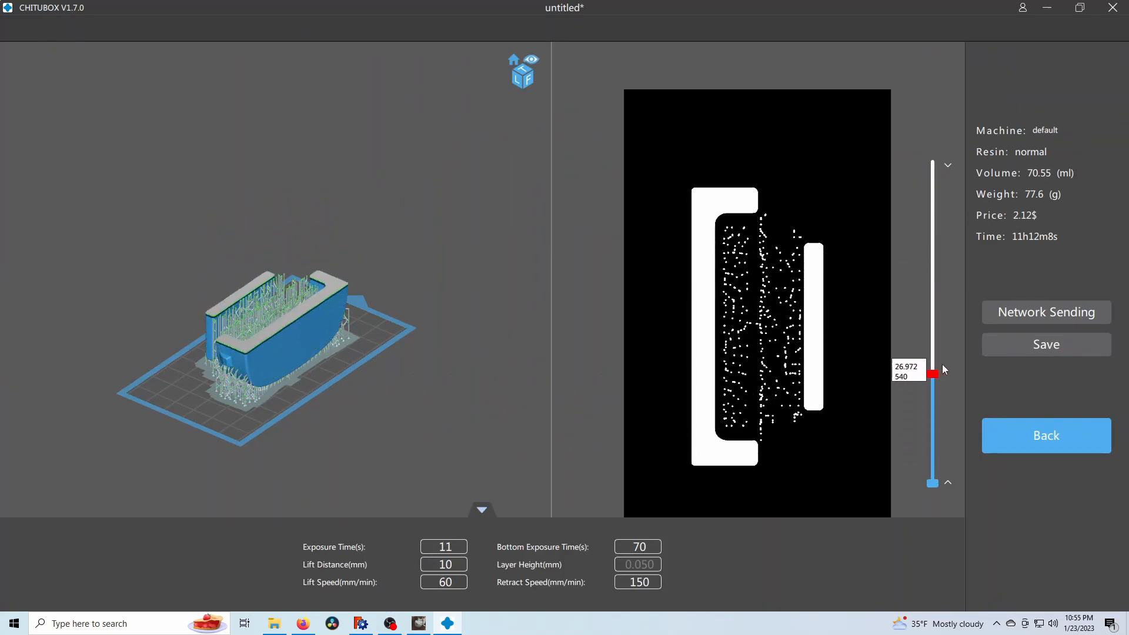